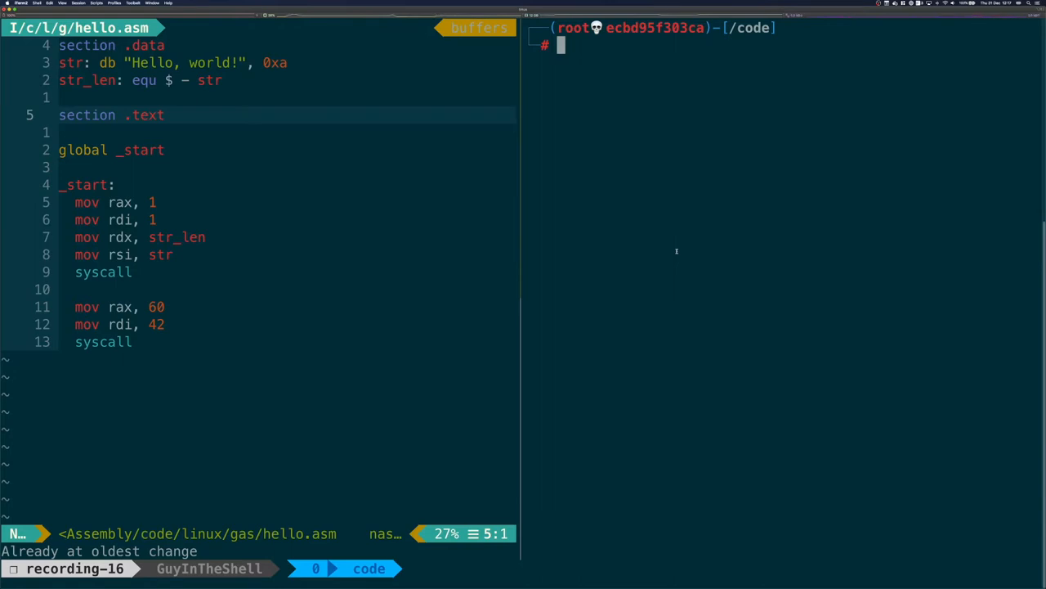
Step: Assemble hello.asm with as to surface its NASM-syntax errors
{"action": "type", "text": "as"}
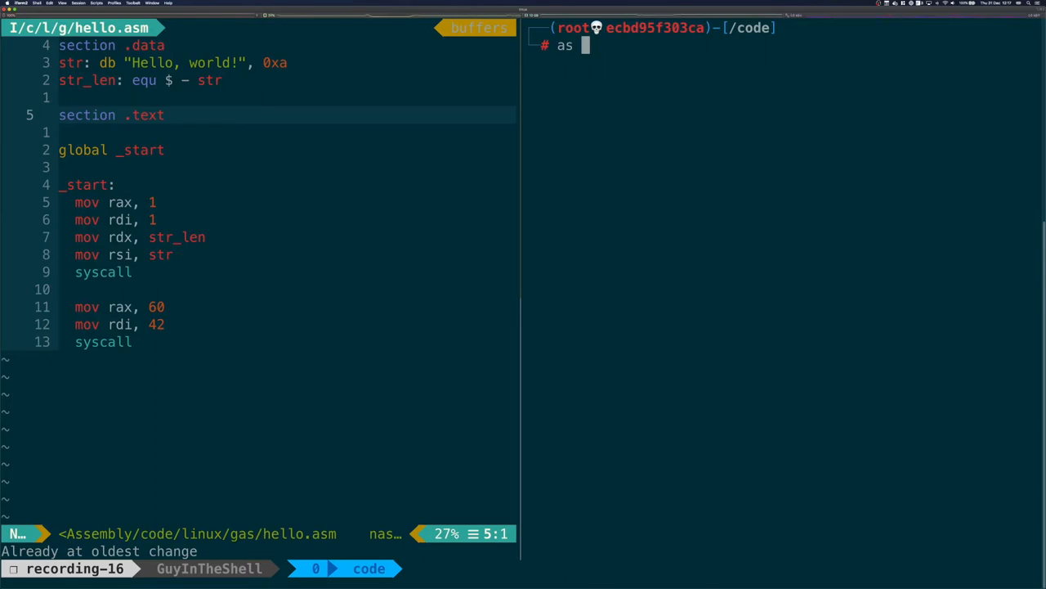
{"action": "type", "text": "hello.asm -o hello.o"}
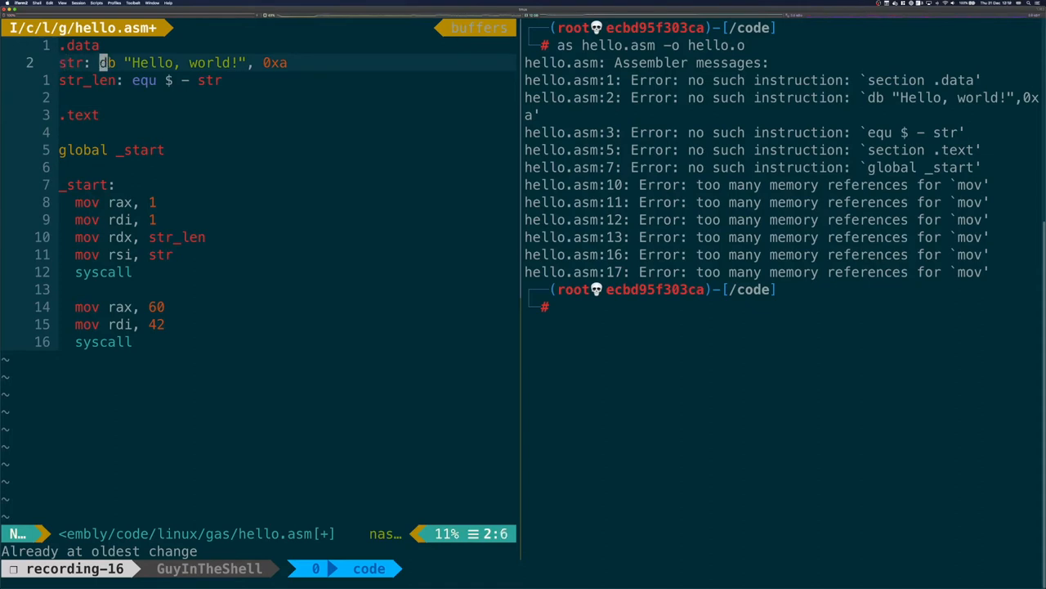
Step: Rewrite the string as .string "Hello, world!\n" and str_len as . - str
{"action": "type", "text": ".string"}
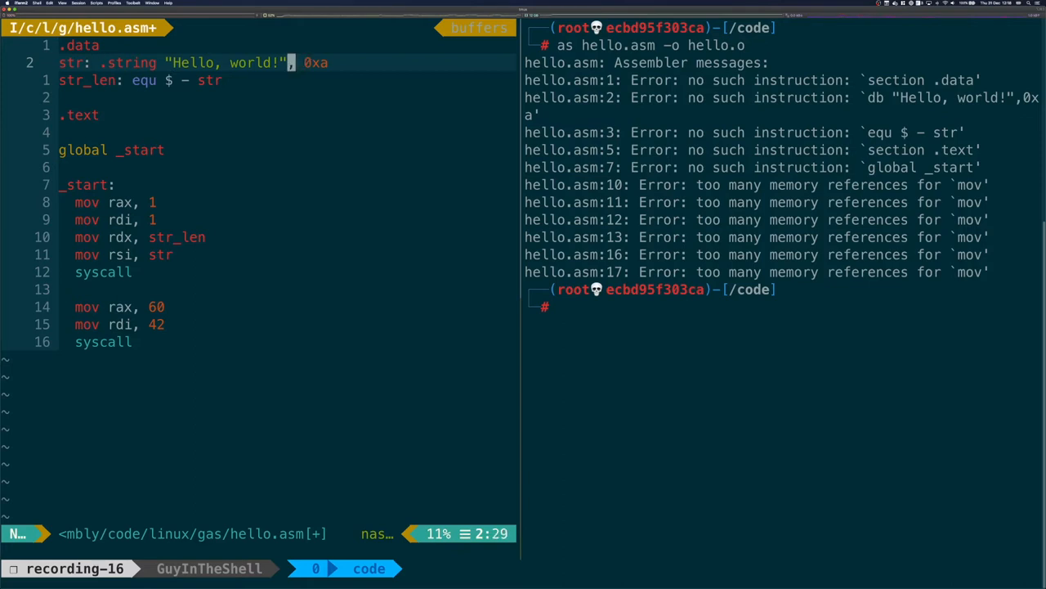
{"action": "type", "text": "\\n"}
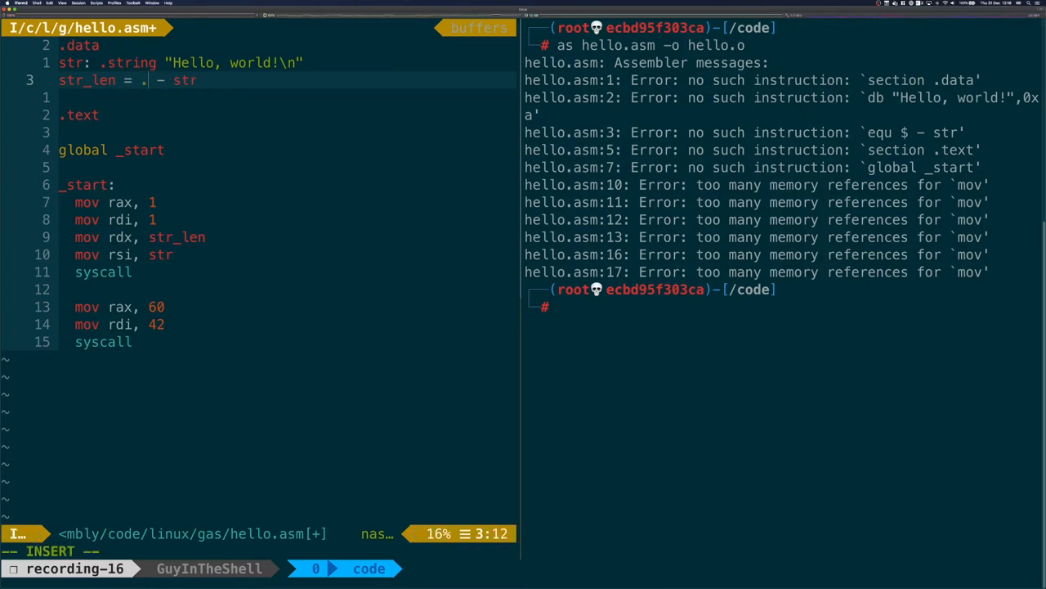
{"action": "key", "text": "Escape"}
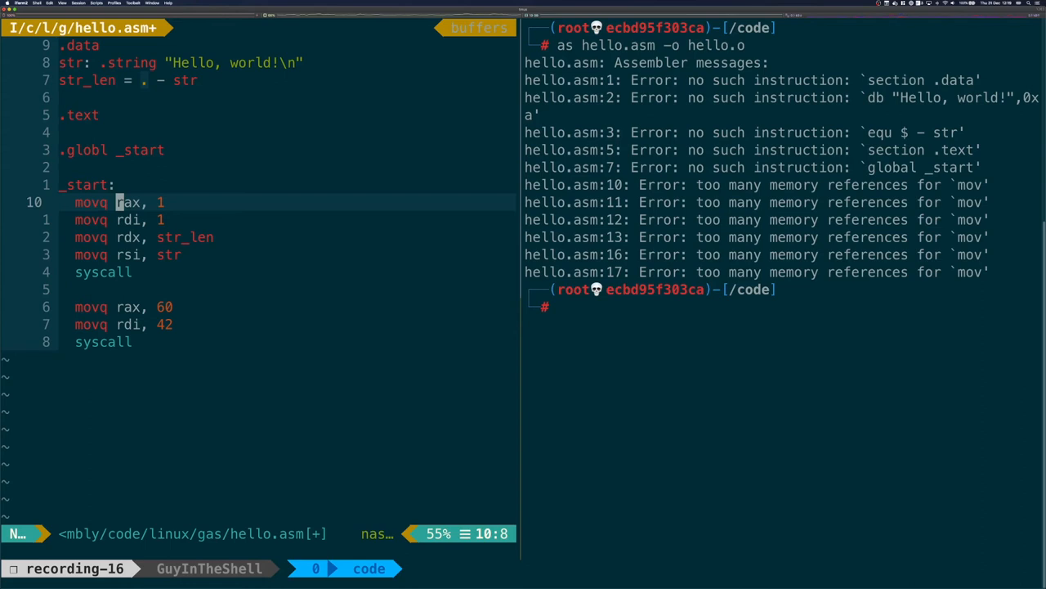
{"action": "key", "text": "i"}
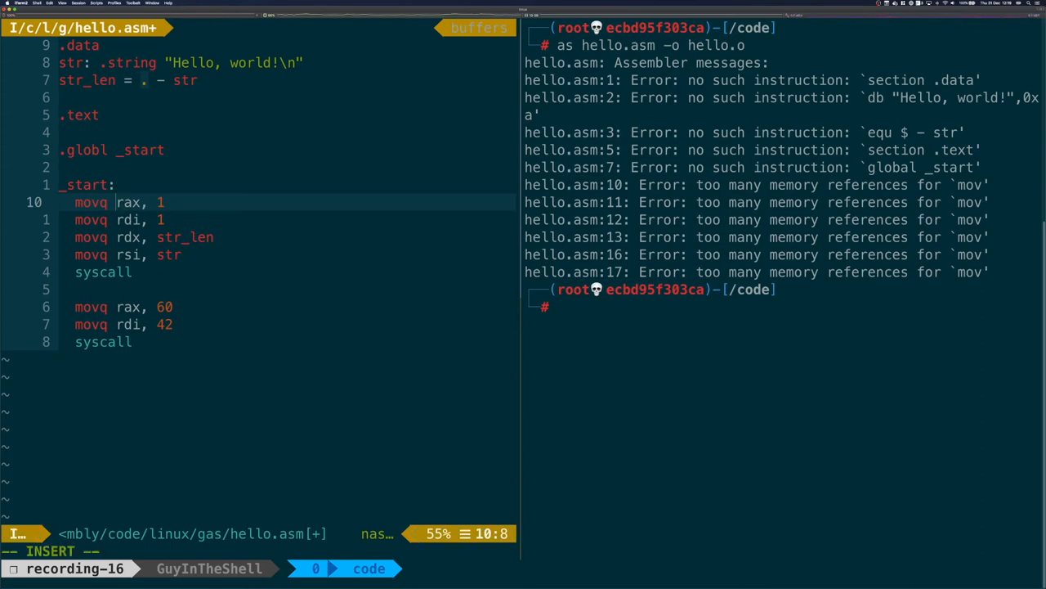
Step: Rewrite the write-call movq lines in AT&T order with $1 immediates and % registers
{"action": "type", "text": "$1,"}
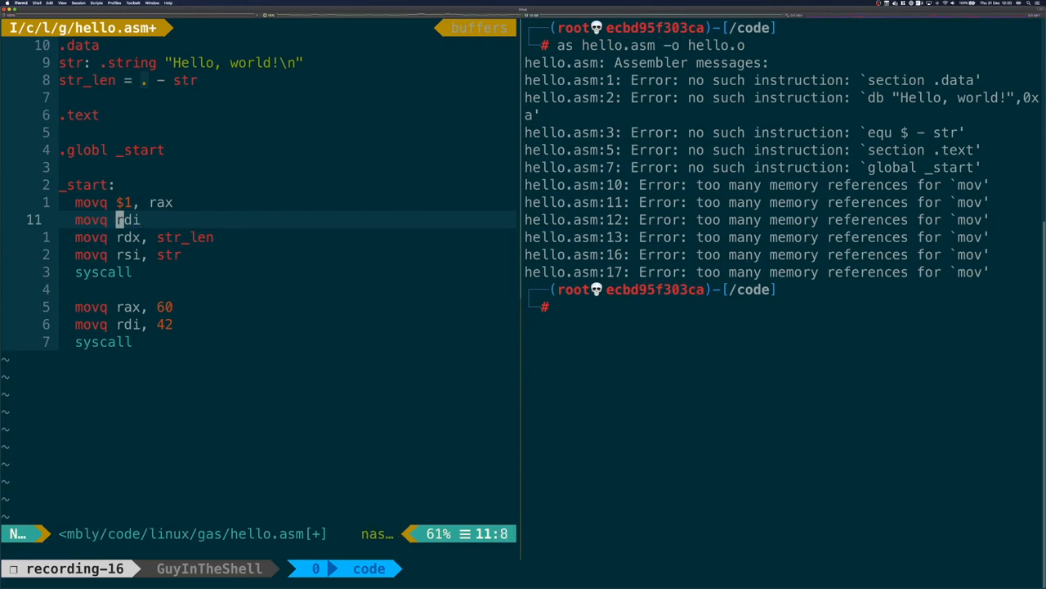
{"action": "type", "text": "$1,"}
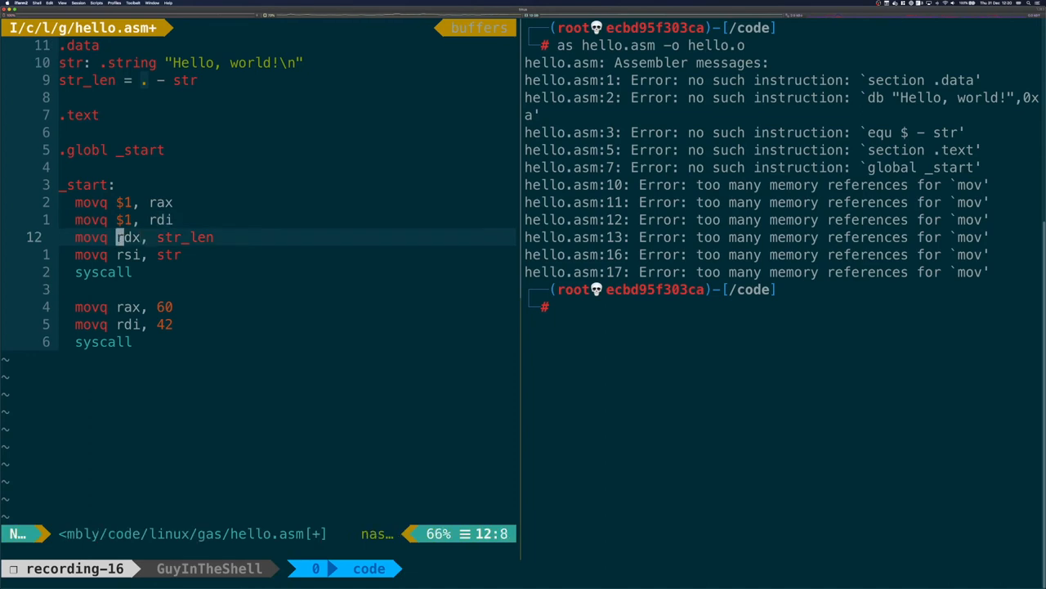
{"action": "type", "text": "#str,"}
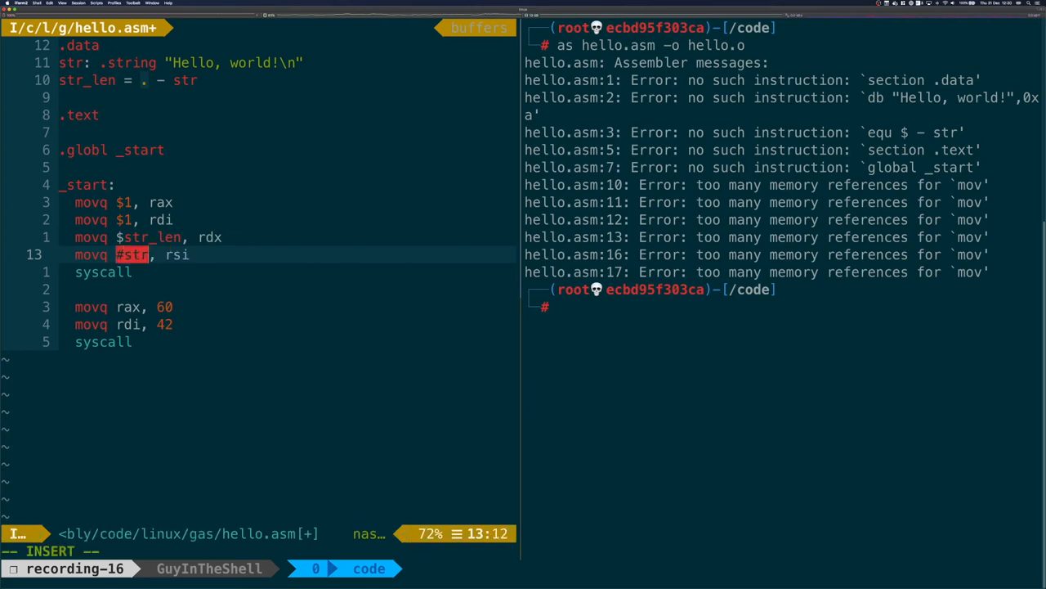
{"action": "key", "text": "Escape"}
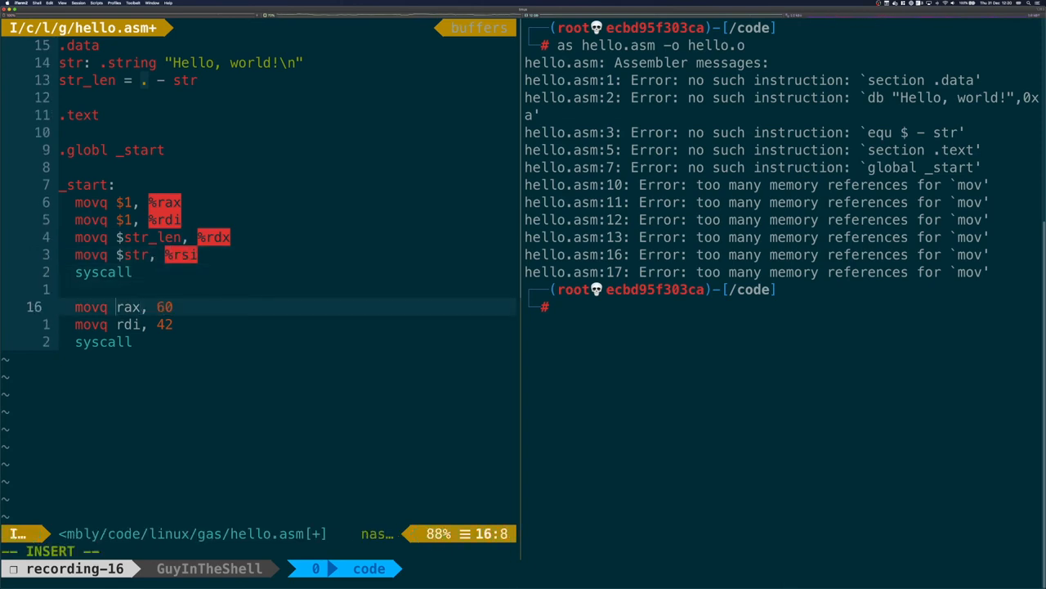
Step: Rewrite the exit-call movq lines as $60 and $42, %rdi
{"action": "type", "text": "$60, %"}
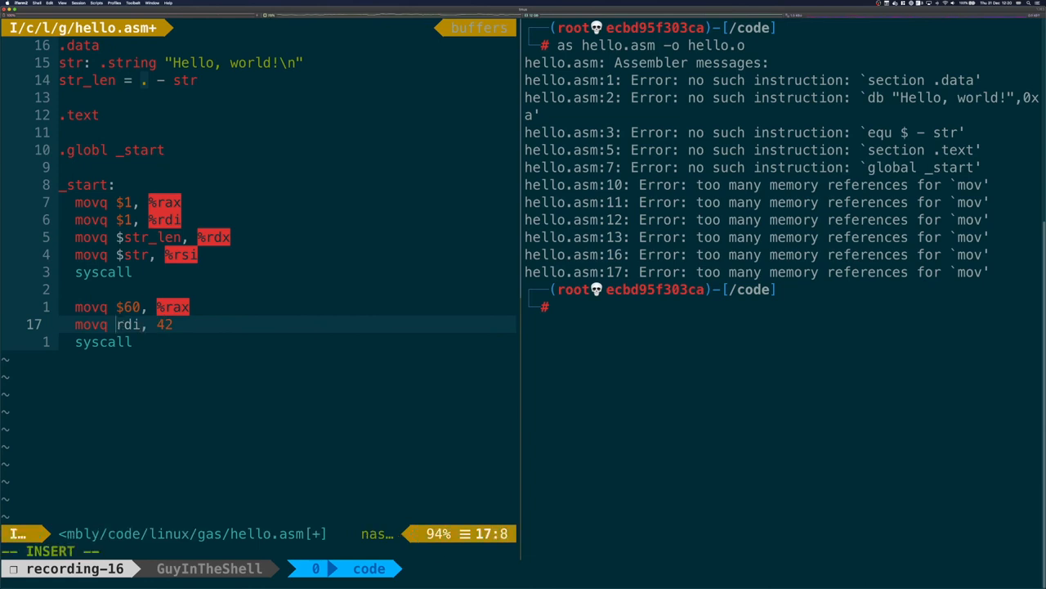
{"action": "type", "text": "$42, %rdi"}
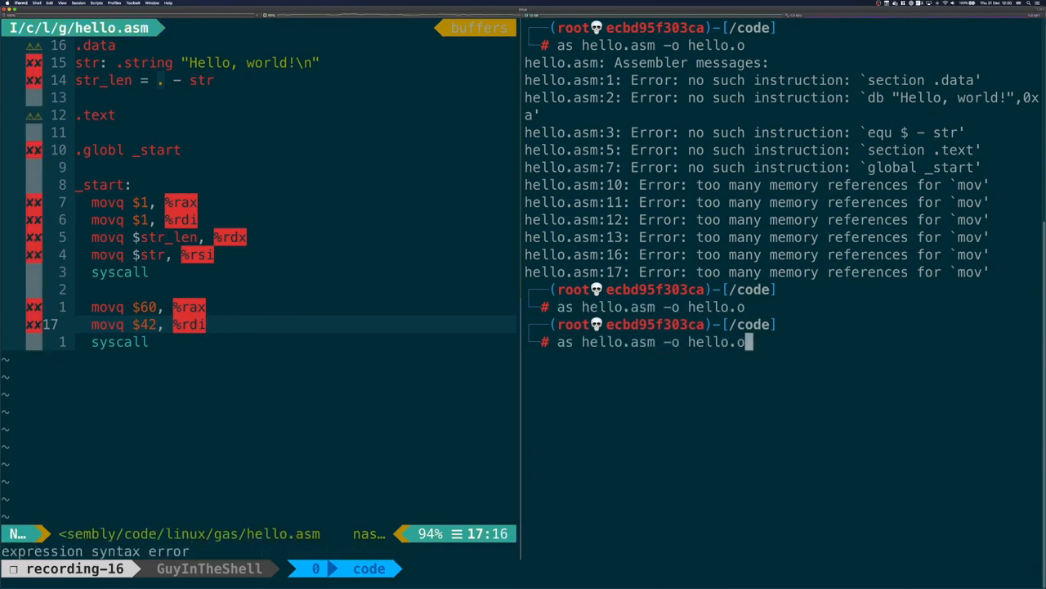
Step: Reassemble and link hello, then run ./hello to print Hello, world!
{"action": "key", "text": "ctrl+r"}
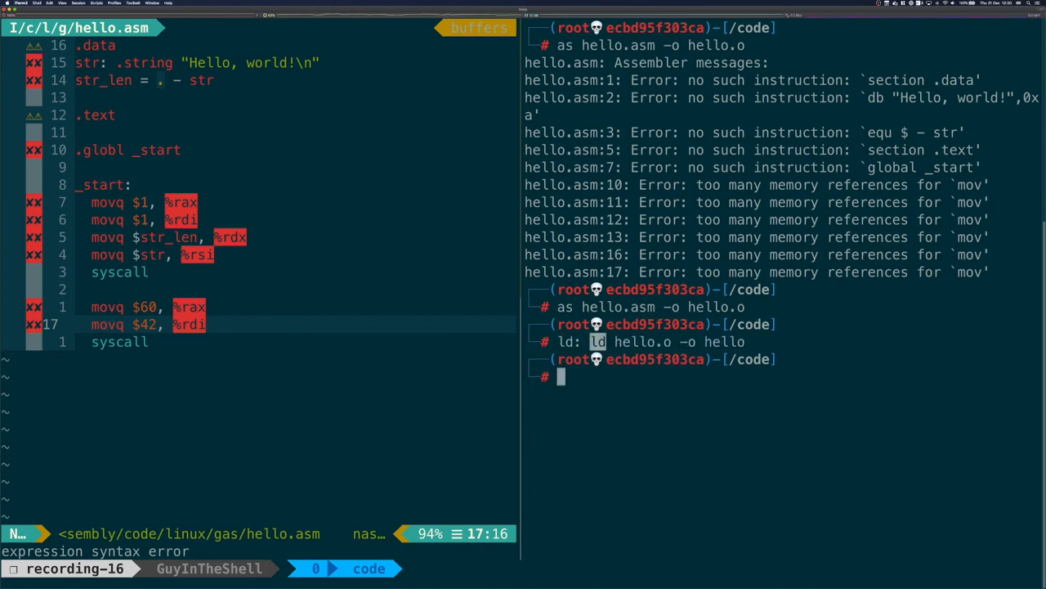
{"action": "type", "text": "./hello"}
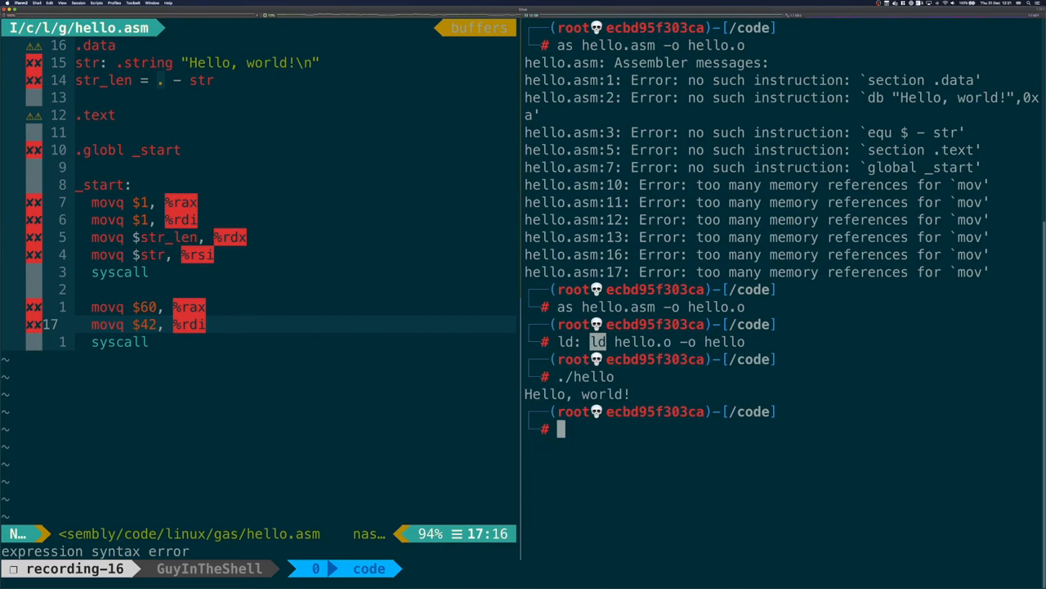